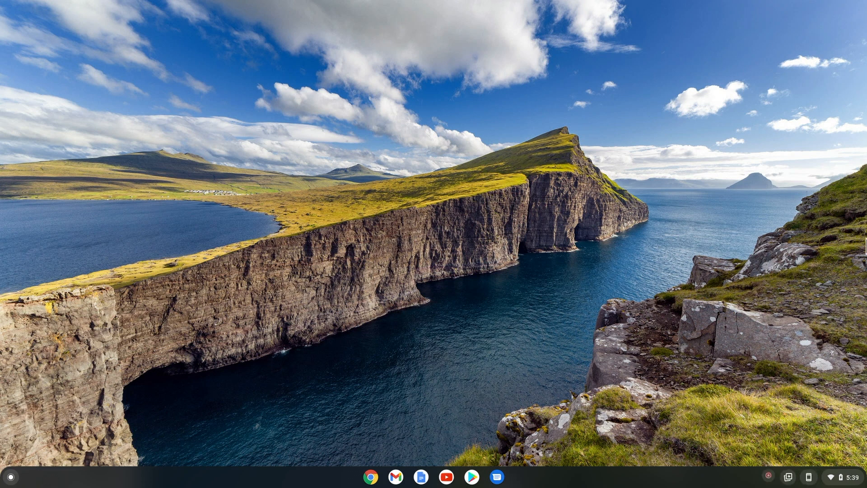
- Check About Chrome OS shows version 89.0.4389.82, then return to the desktop
{"action": "left_click", "coordinate": [829, 475]}
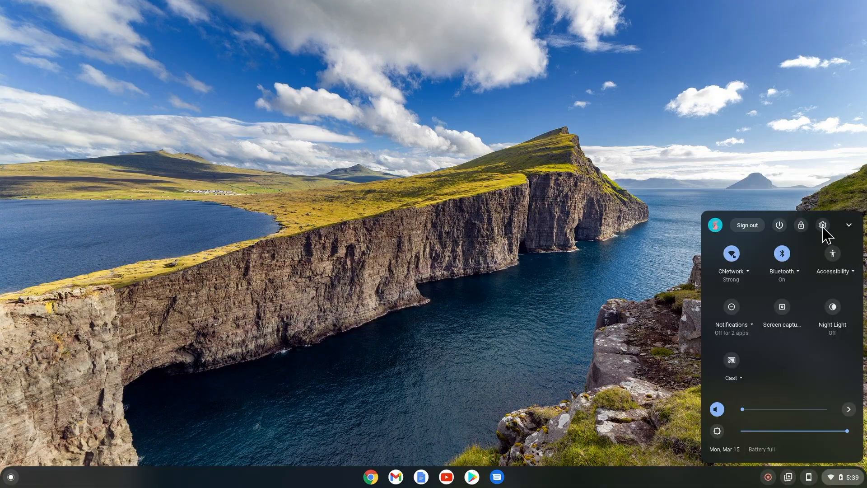
{"action": "left_click", "coordinate": [823, 225]}
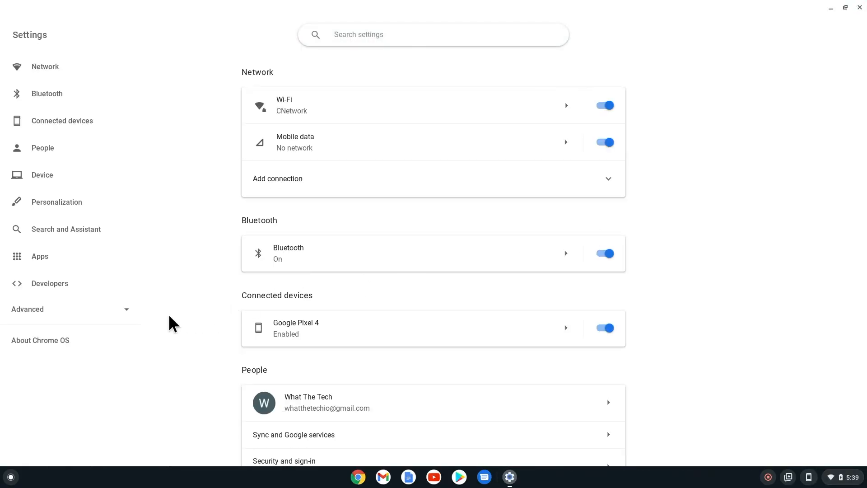
{"action": "left_click", "coordinate": [40, 339]}
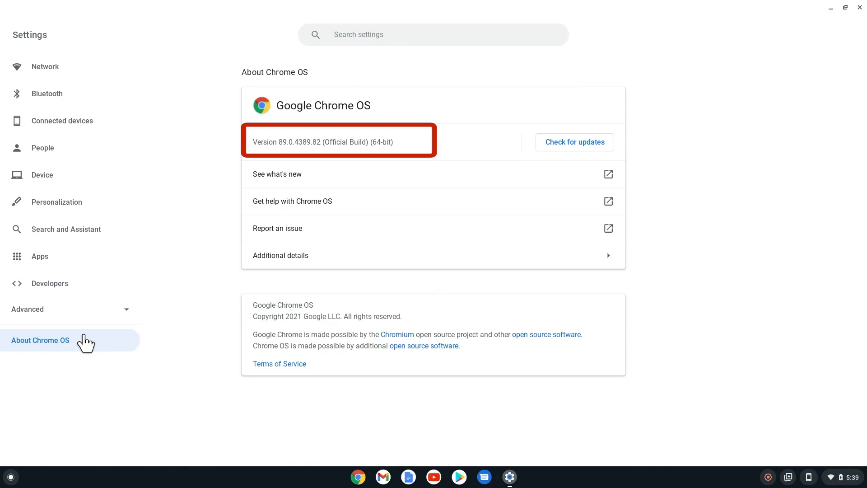
{"action": "left_click", "coordinate": [483, 476]}
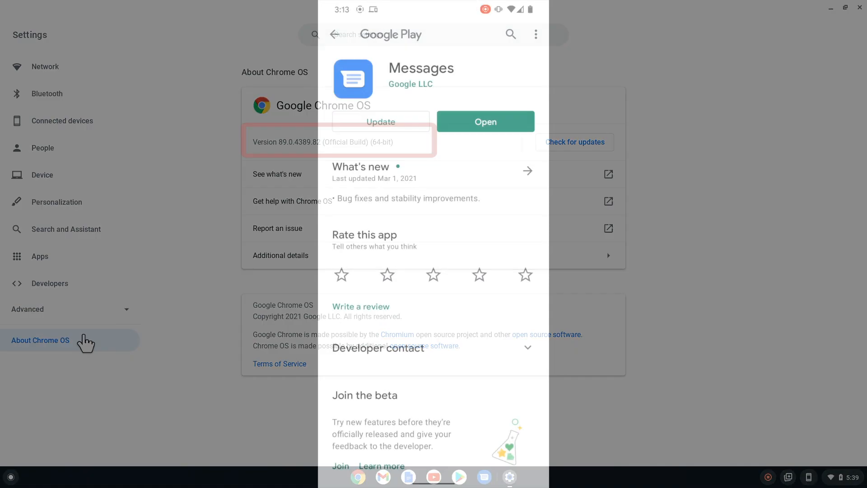
{"action": "left_click", "coordinate": [380, 121]}
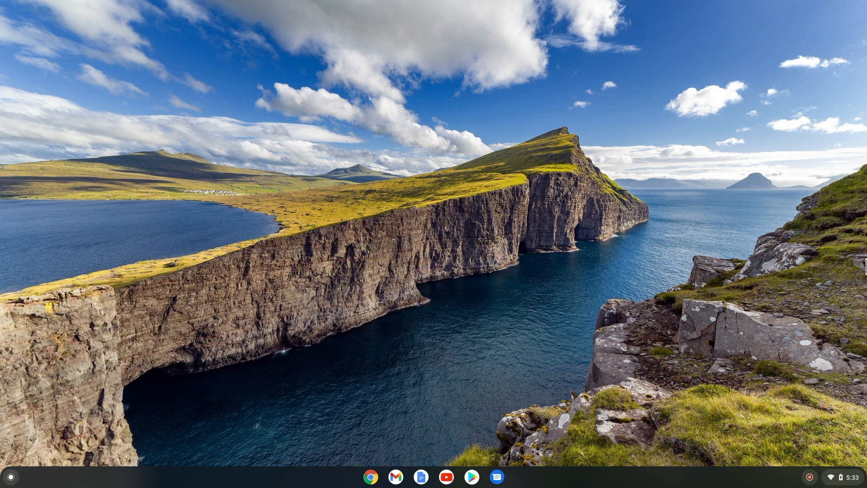
{"action": "mouse_move", "coordinate": [850, 425]}
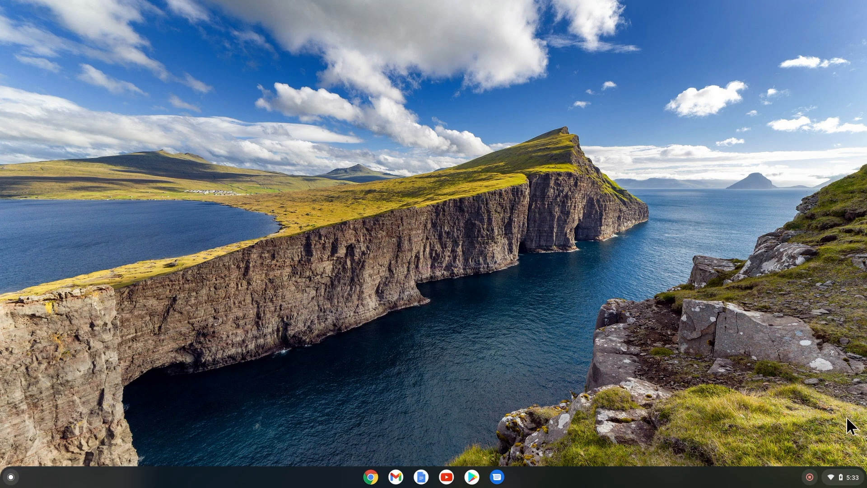
- Reopen Chrome OS Settings on Connected devices, where the Android phone is listed unset
{"action": "left_click", "coordinate": [830, 476]}
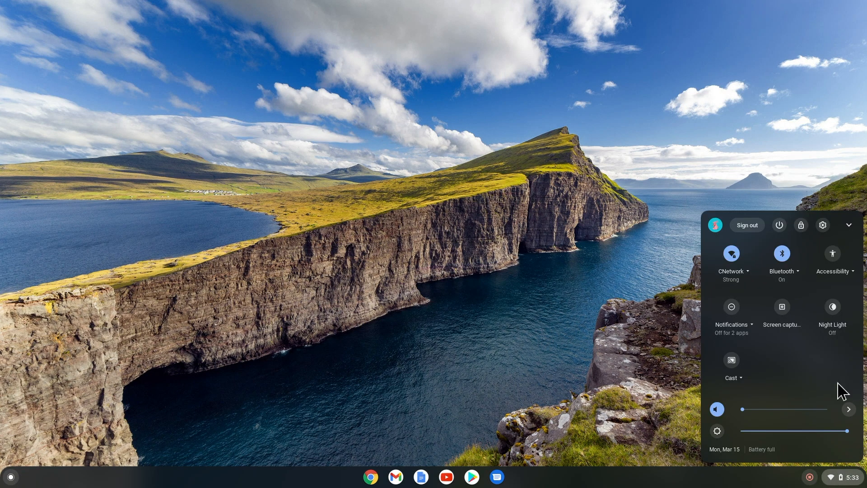
{"action": "left_click", "coordinate": [822, 225]}
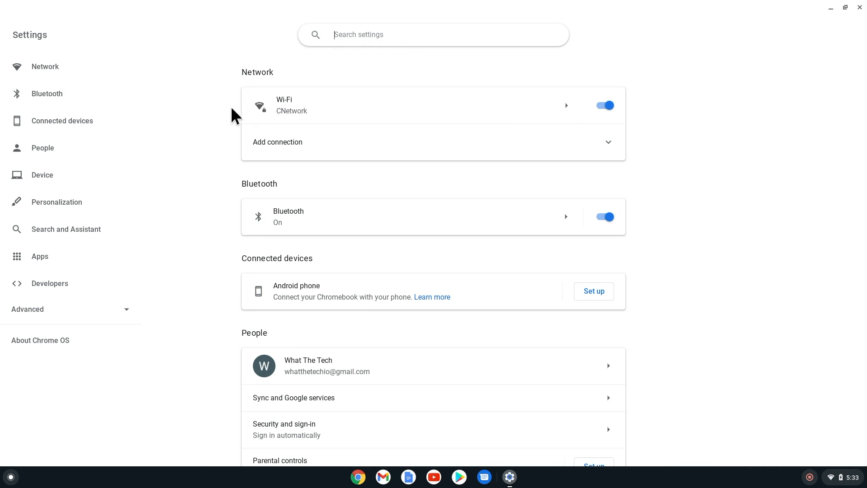
{"action": "left_click", "coordinate": [62, 120]}
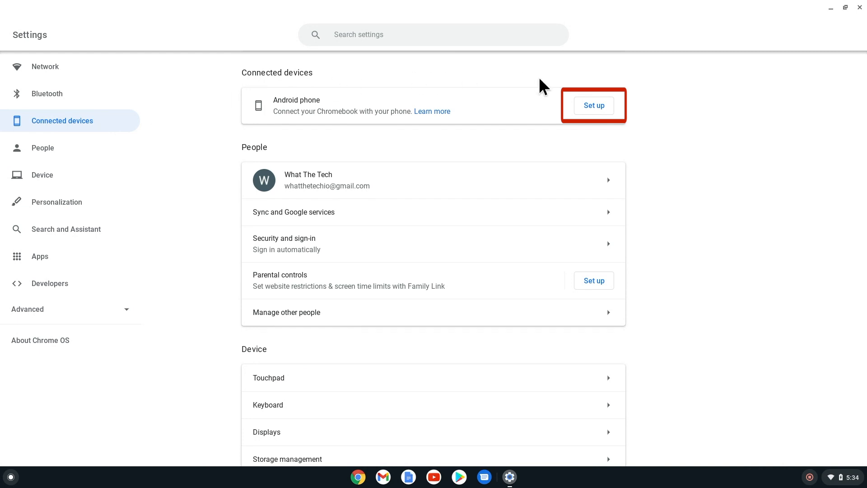
- Pair the detected Google Pixel 4 with the Chromebook, authorising with the account password
{"action": "left_click", "coordinate": [592, 104]}
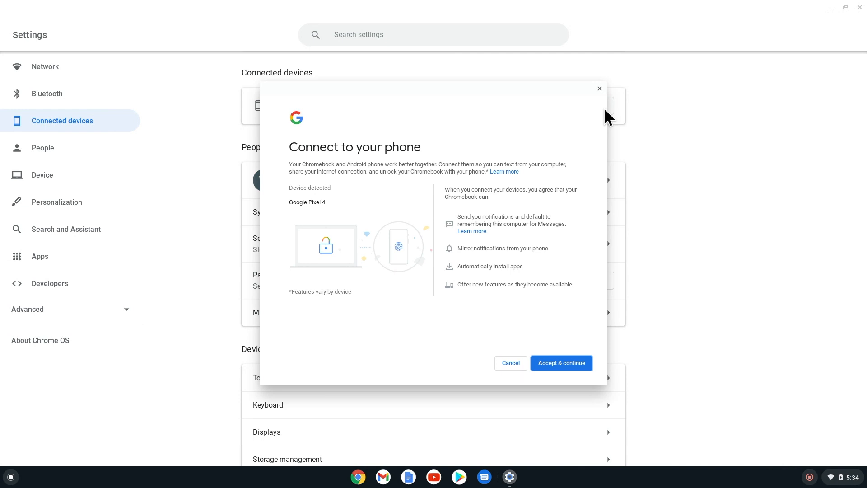
{"action": "mouse_move", "coordinate": [607, 191]}
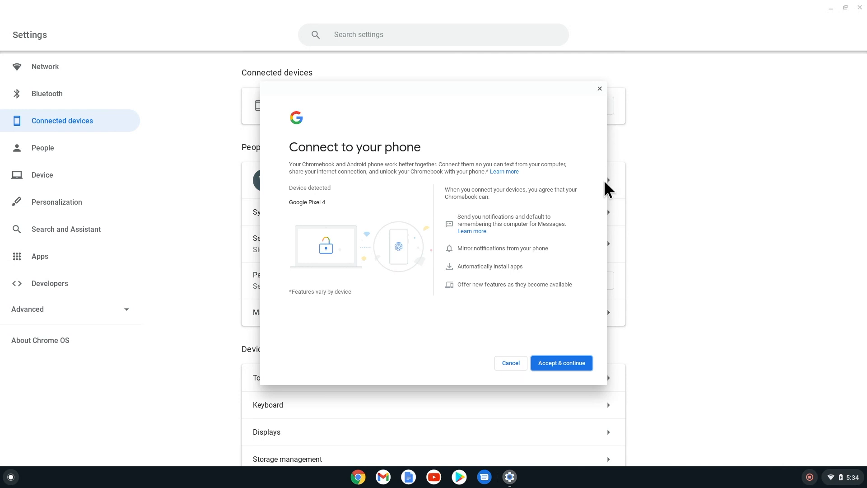
{"action": "left_click", "coordinate": [560, 363]}
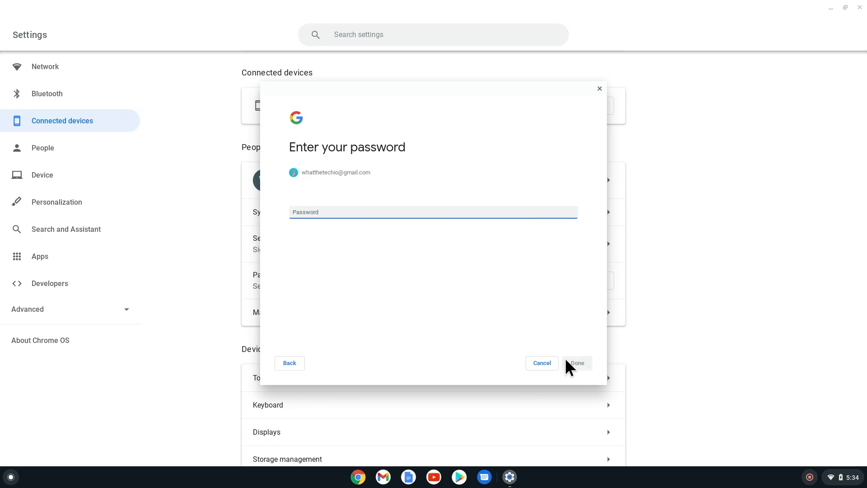
{"action": "type", "text": "password"}
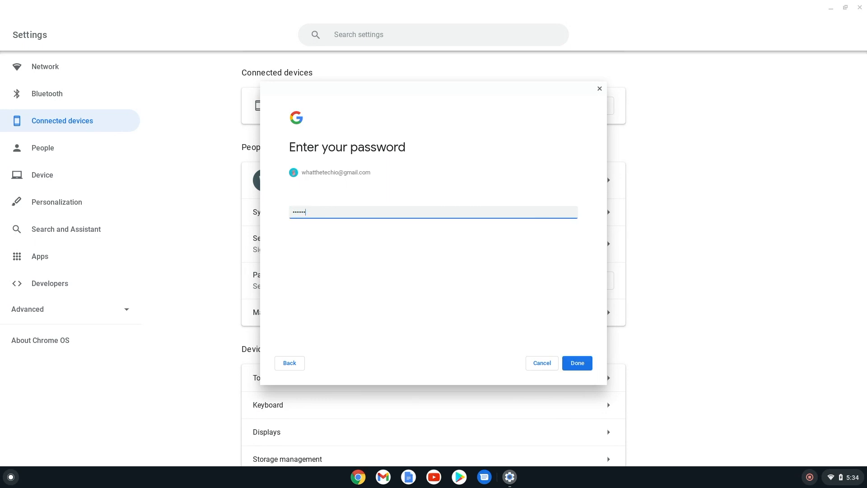
{"action": "type", "text": "password"}
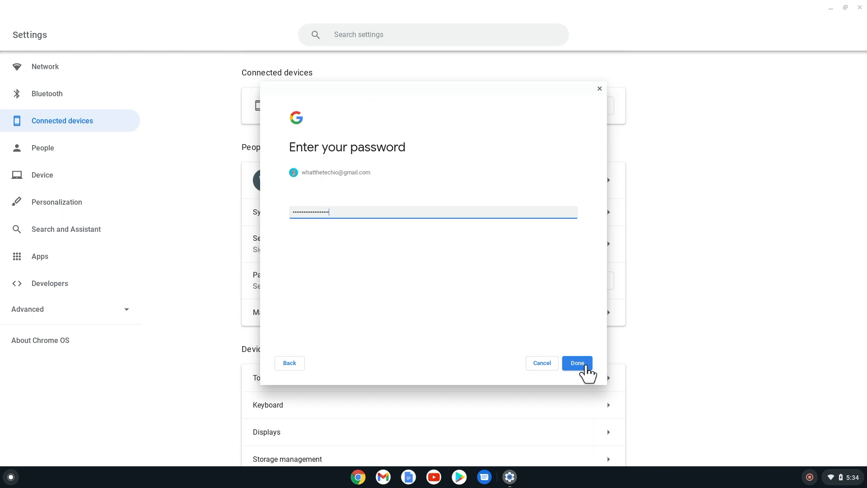
{"action": "left_click", "coordinate": [577, 363]}
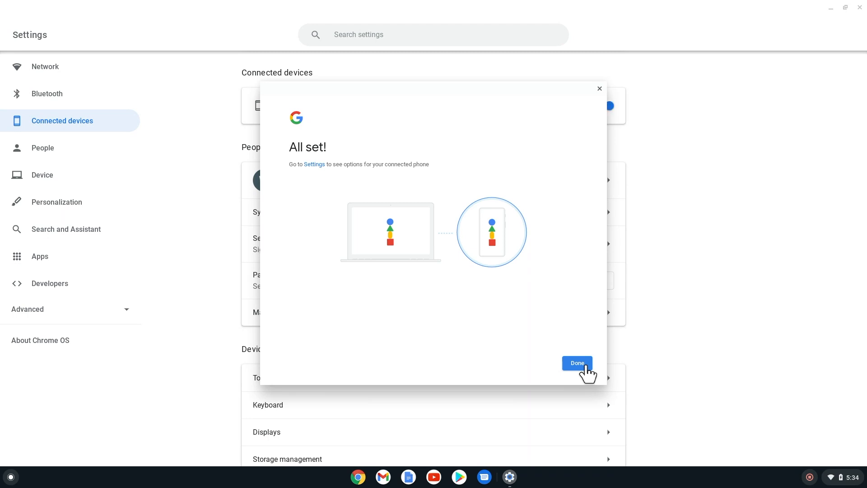
{"action": "left_click", "coordinate": [577, 363]}
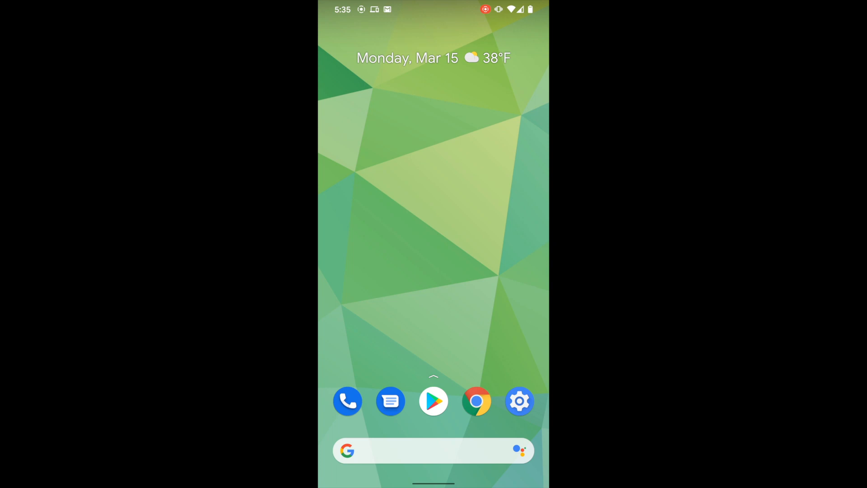
- On the phone, confirm in Apps & notifications > Default apps that Messages is the default SMS app
{"action": "left_click", "coordinate": [518, 400]}
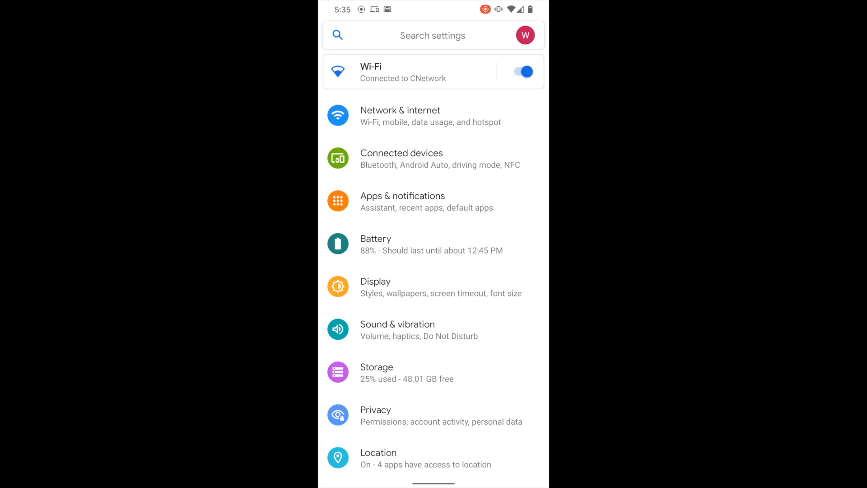
{"action": "left_click", "coordinate": [403, 201]}
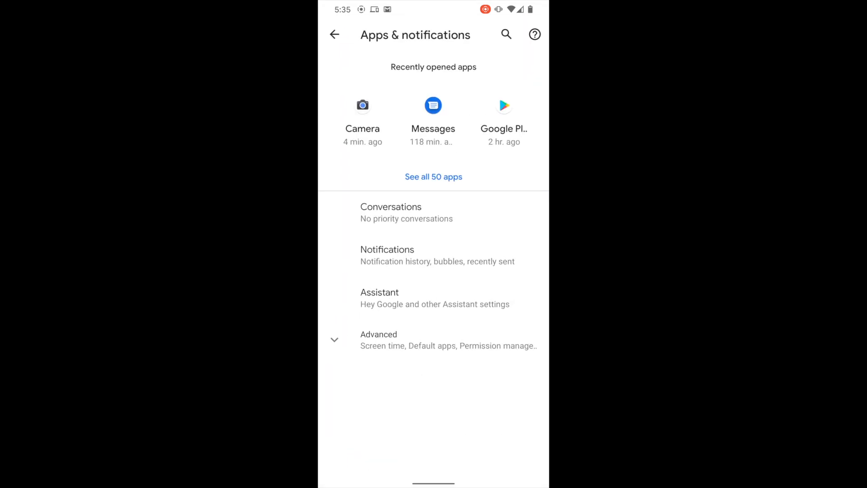
{"action": "left_click", "coordinate": [472, 346]}
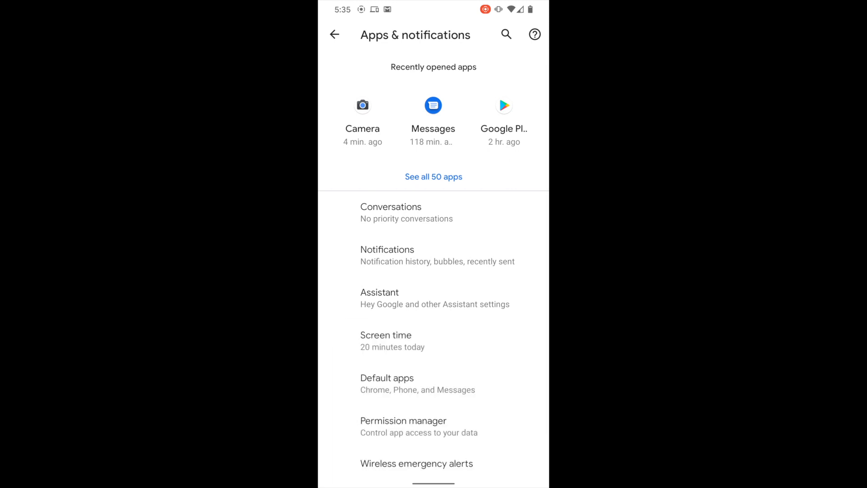
{"action": "left_click", "coordinate": [471, 388]}
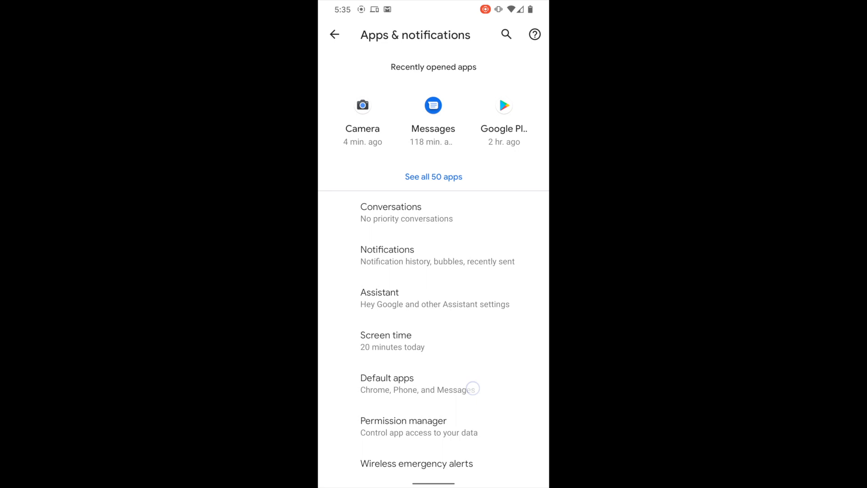
{"action": "left_click", "coordinate": [420, 377]}
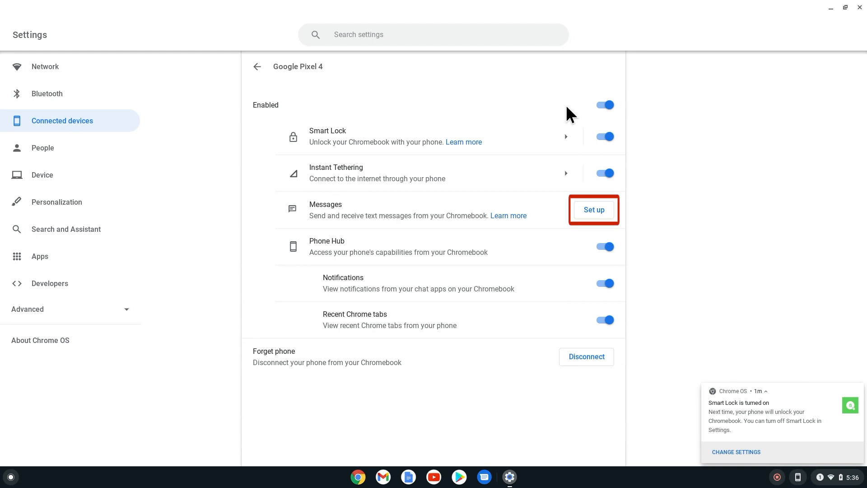
{"action": "mouse_move", "coordinate": [585, 144]}
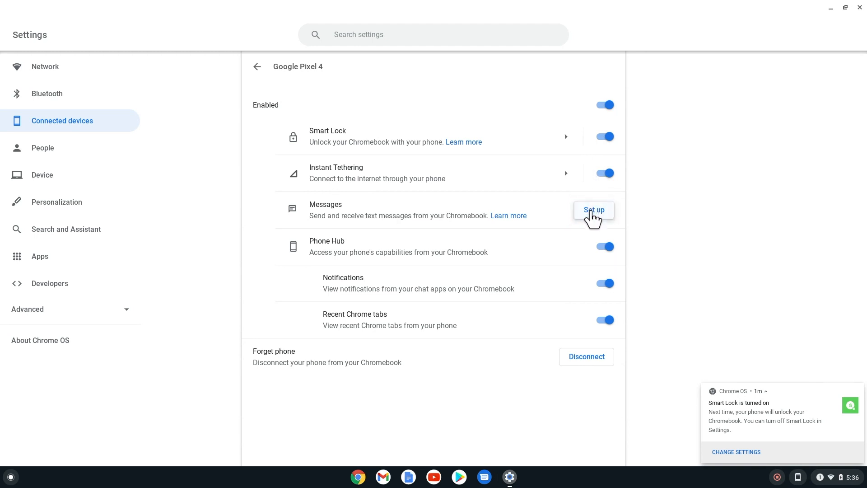
- Start Messages setup for the Pixel 4, showing the Messages for web QR code
{"action": "left_click", "coordinate": [593, 210]}
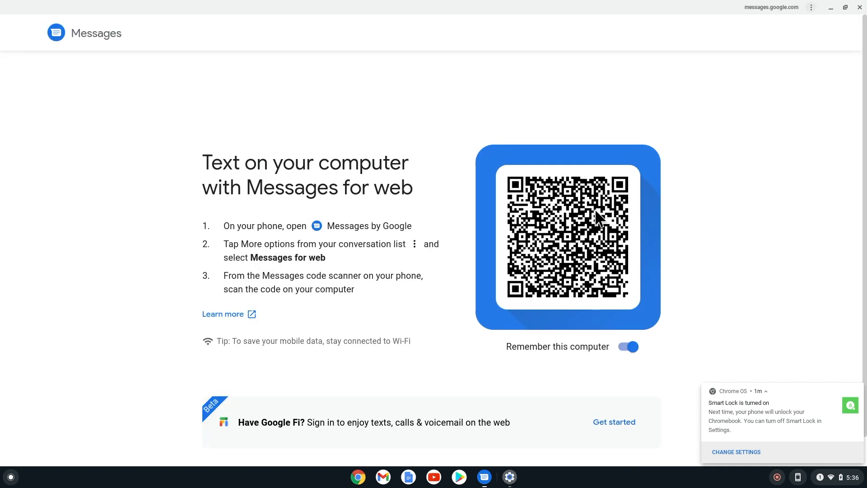
{"action": "mouse_move", "coordinate": [689, 220]}
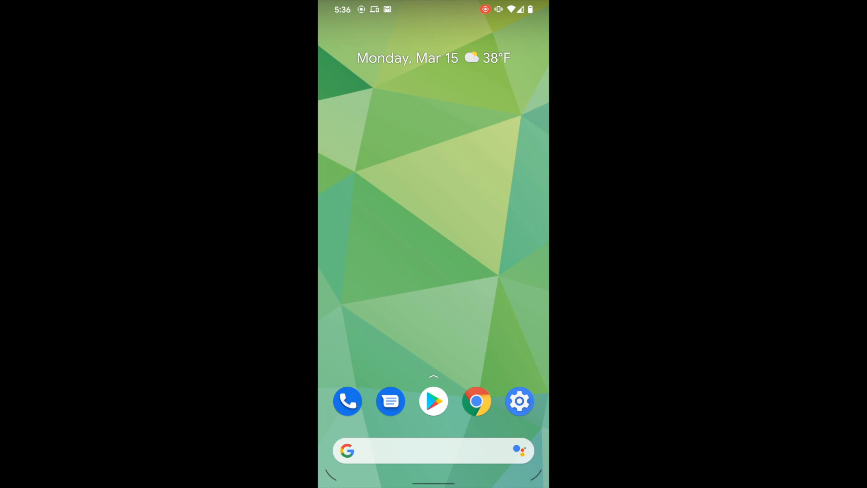
- In the phone's Messages app, go to Messages for web and start the QR code scanner
{"action": "left_click", "coordinate": [390, 401]}
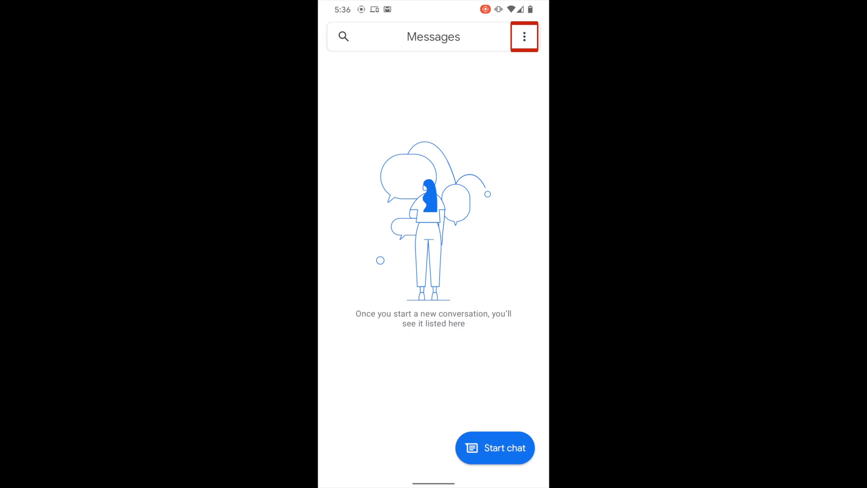
{"action": "left_click", "coordinate": [343, 36]}
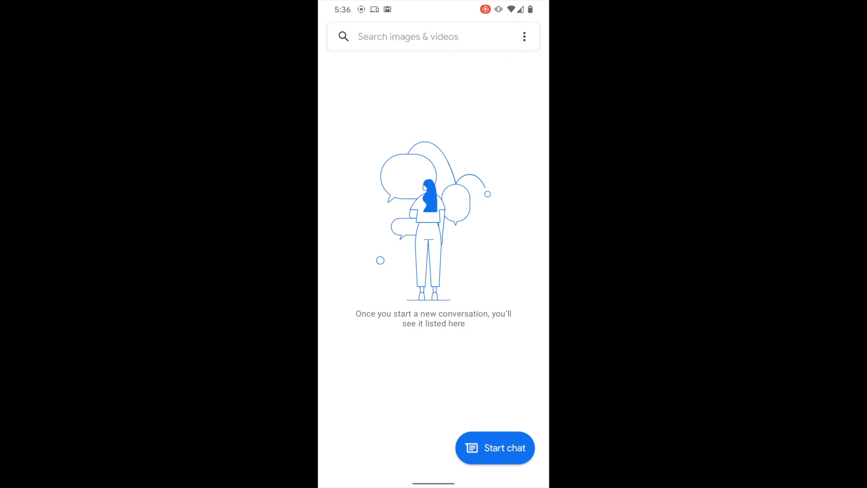
{"action": "left_click", "coordinate": [523, 36]}
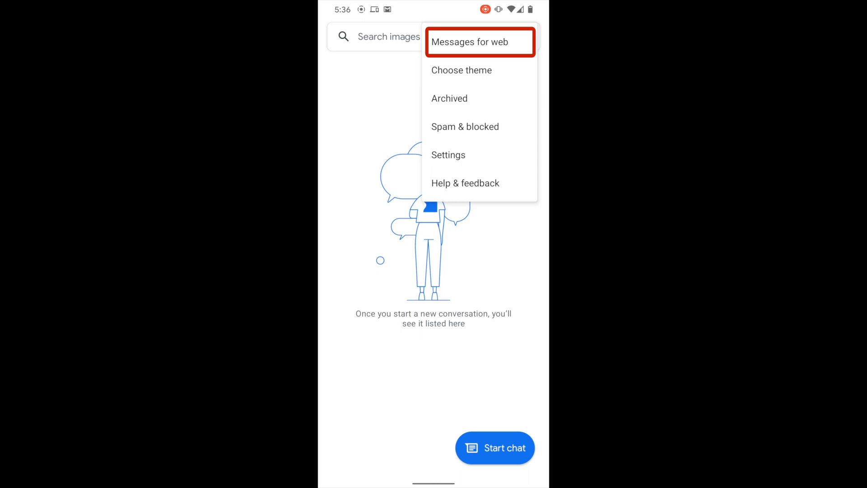
{"action": "left_click", "coordinate": [471, 42]}
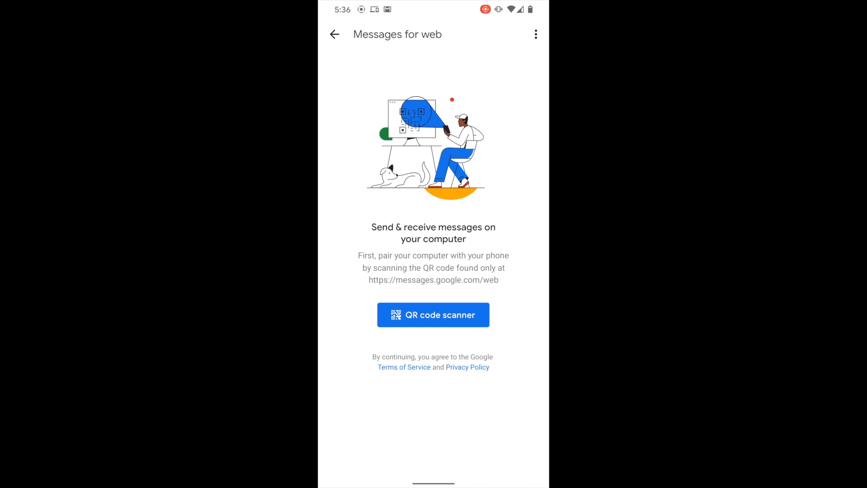
{"action": "left_click", "coordinate": [432, 314]}
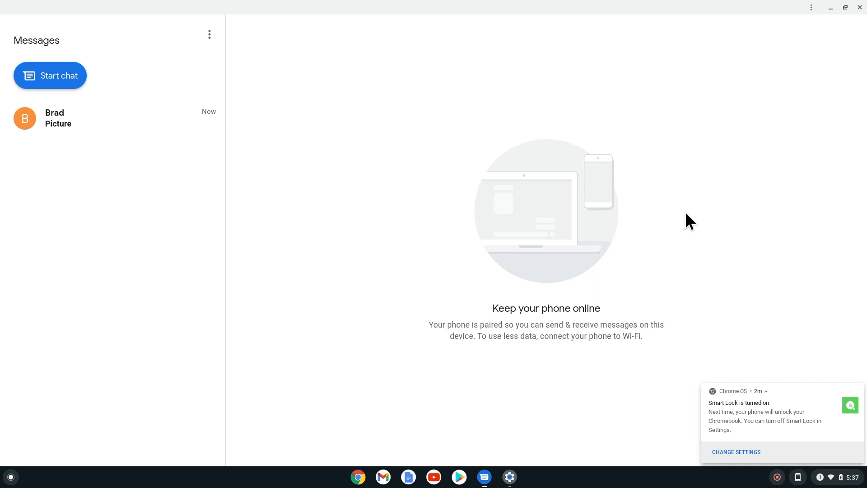
{"action": "mouse_move", "coordinate": [264, 164]}
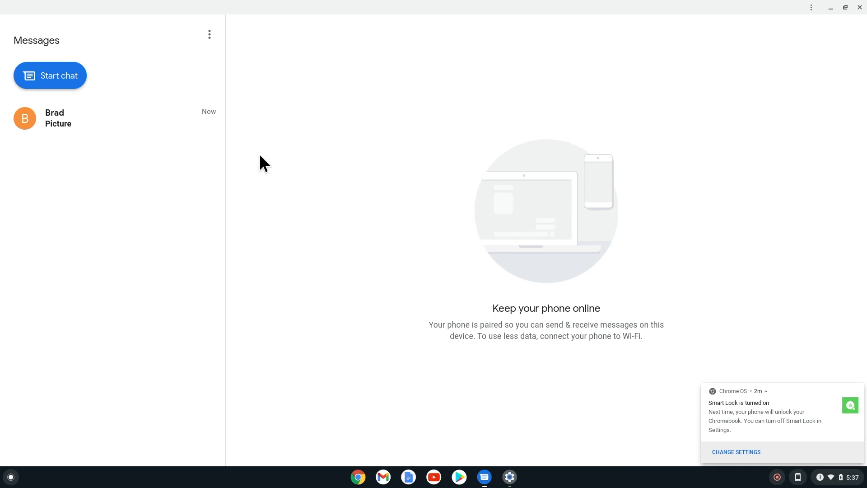
- In the conversation with the cat photo, send the SMS reply 'What a great cat!'
{"action": "left_click", "coordinate": [83, 118]}
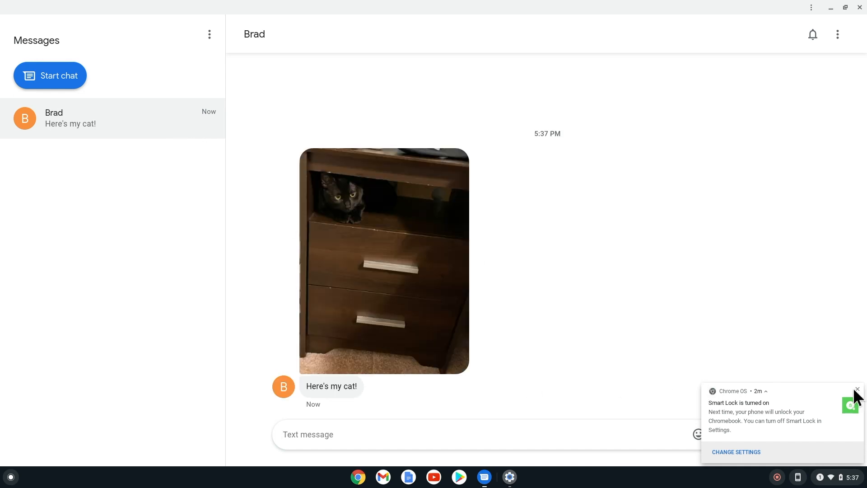
{"action": "type", "text": "What"}
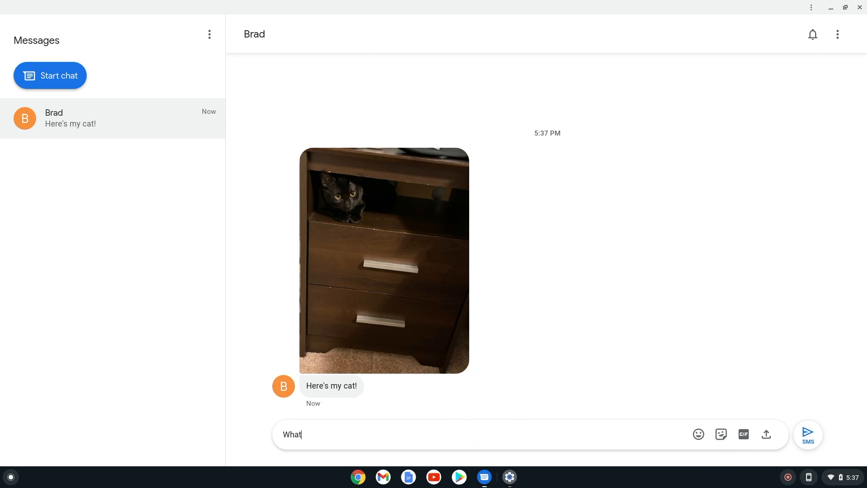
{"action": "type", "text": "a great cat!"}
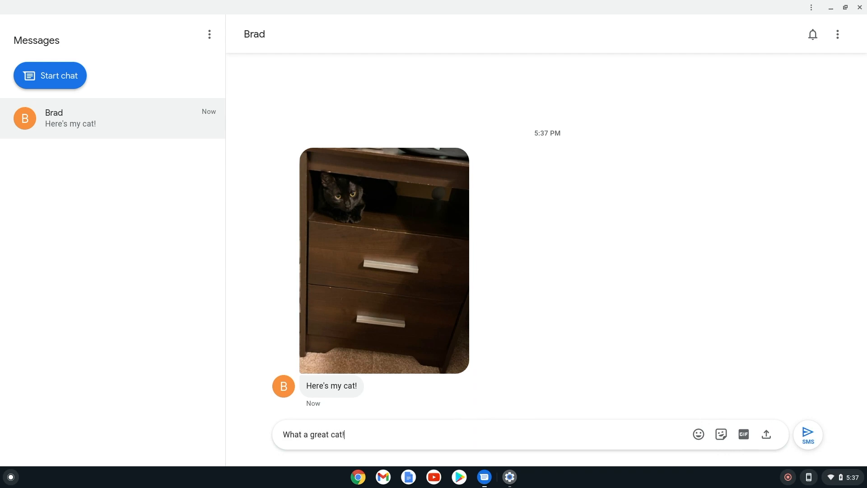
{"action": "mouse_move", "coordinate": [791, 436]}
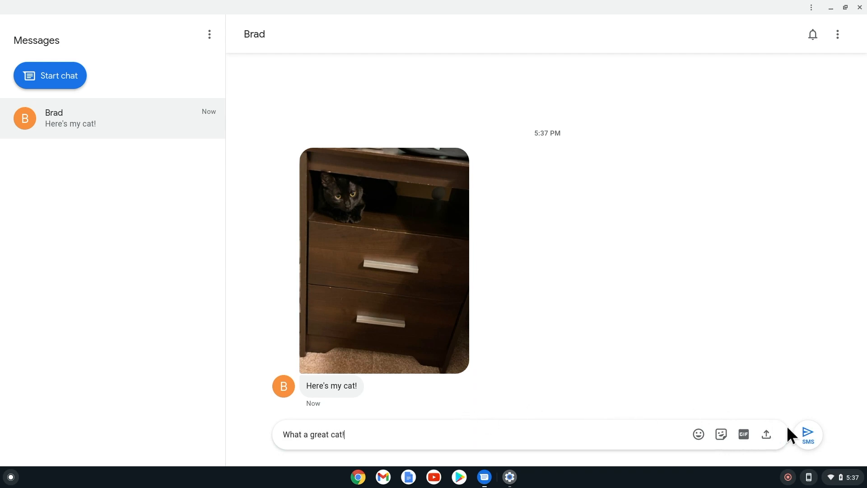
{"action": "left_click", "coordinate": [807, 433]}
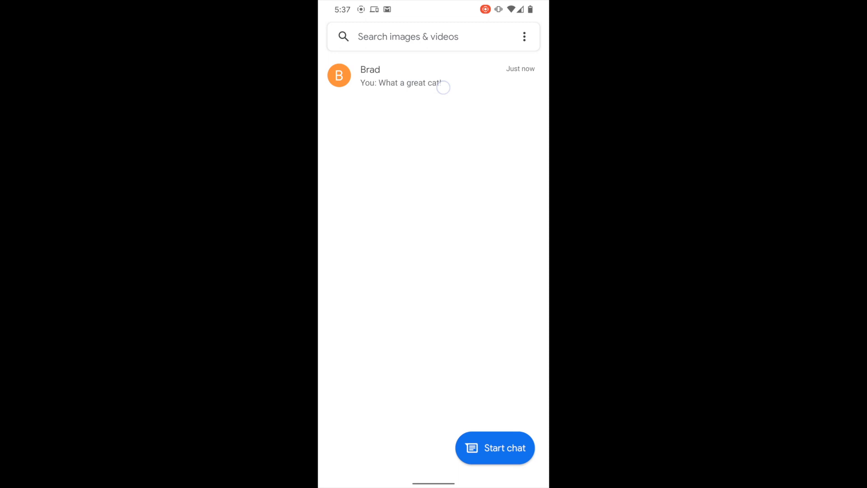
- Open Brad's conversation on the phone to see the cat photo and sent reply
{"action": "left_click", "coordinate": [433, 76]}
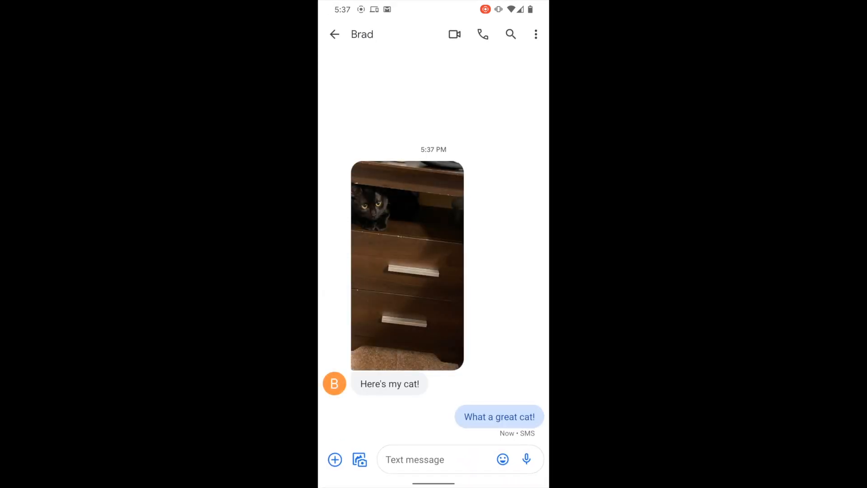